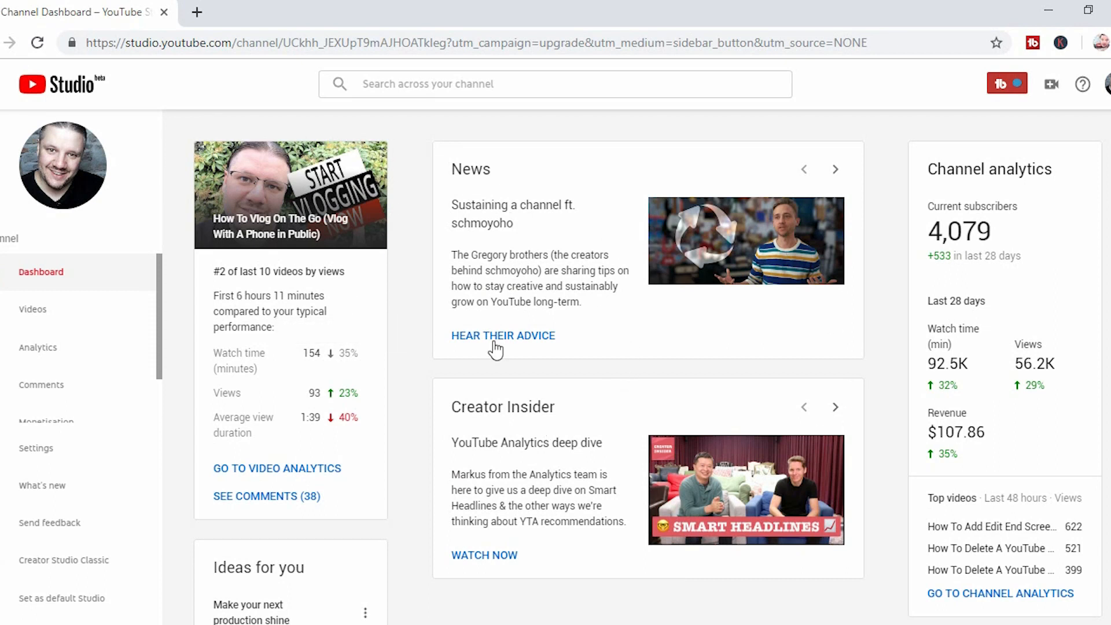
mouse_move(301, 215)
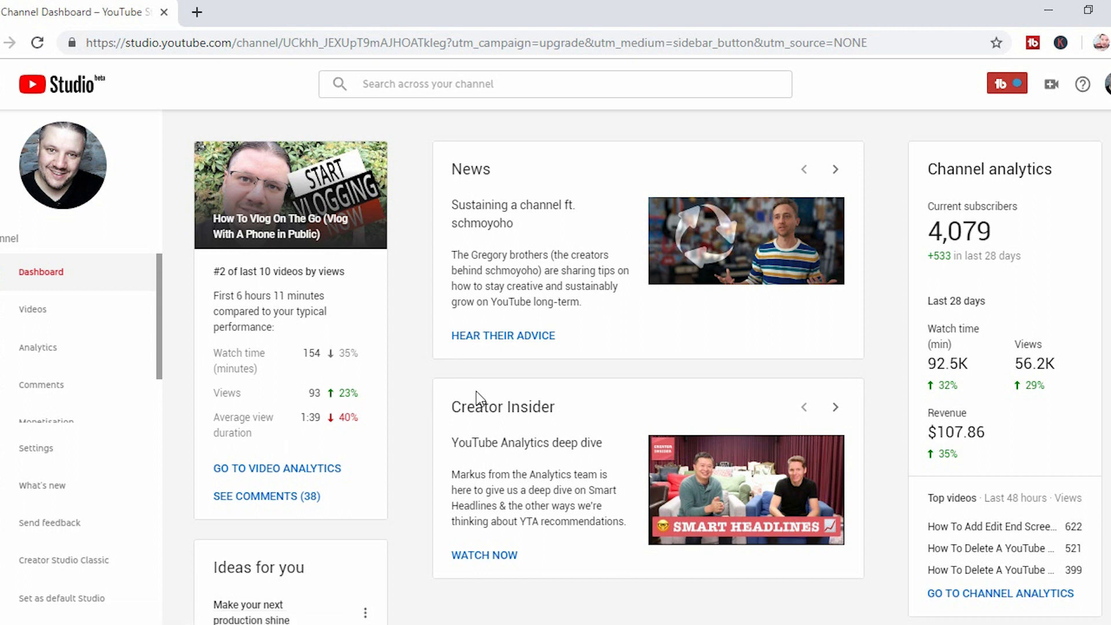
mouse_move(400, 461)
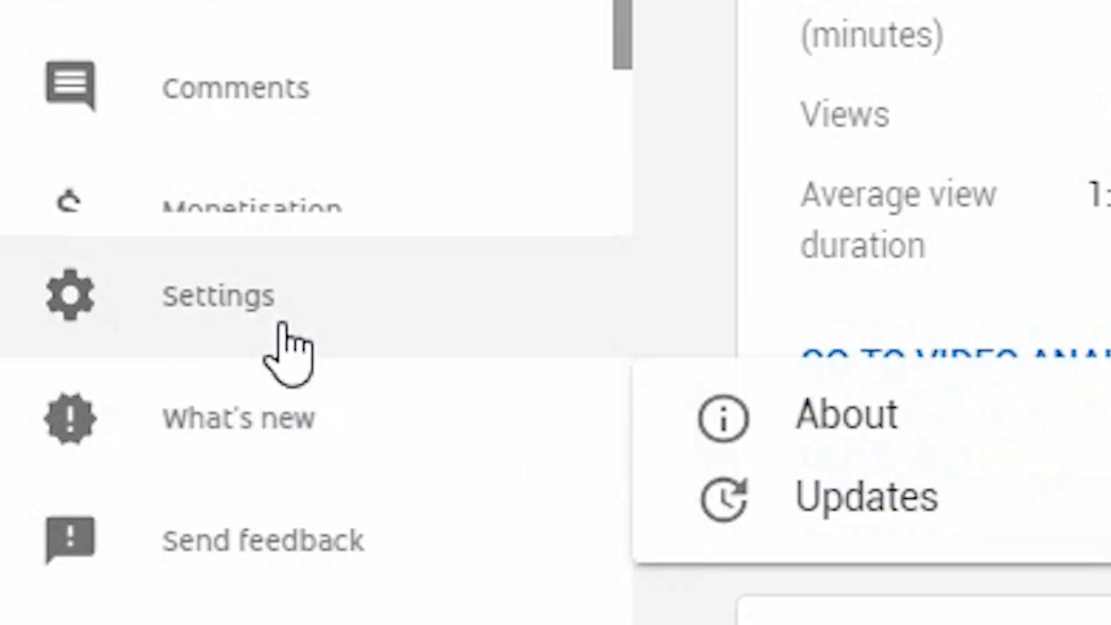
Open the channel Settings dialog on General, showing USD currency and Creator Studio Classic
click(218, 296)
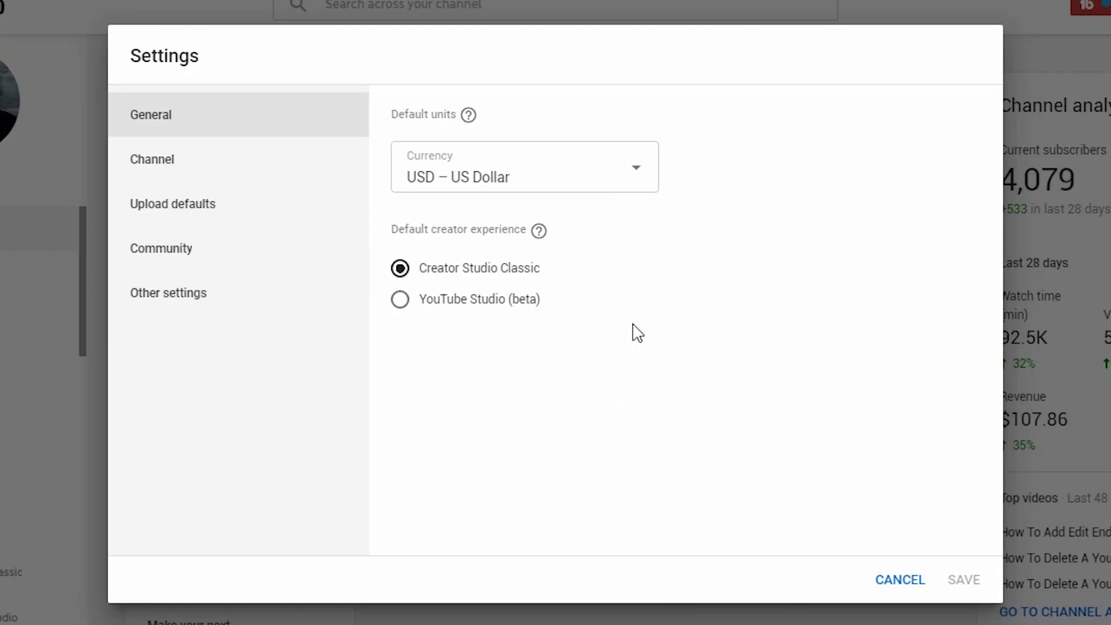
mouse_move(538, 341)
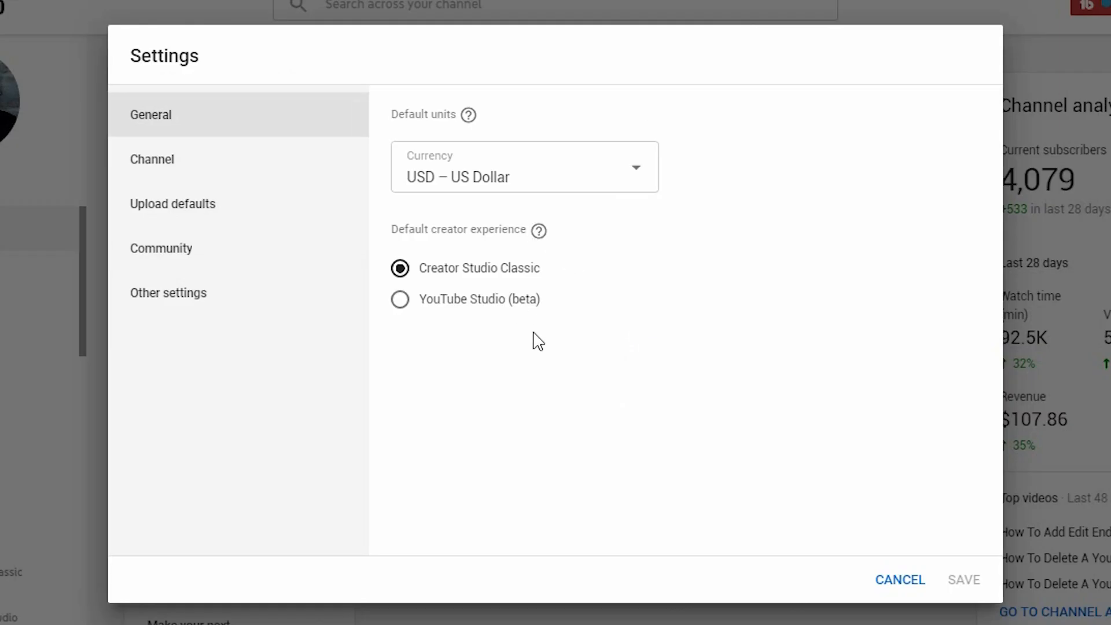
mouse_move(206, 293)
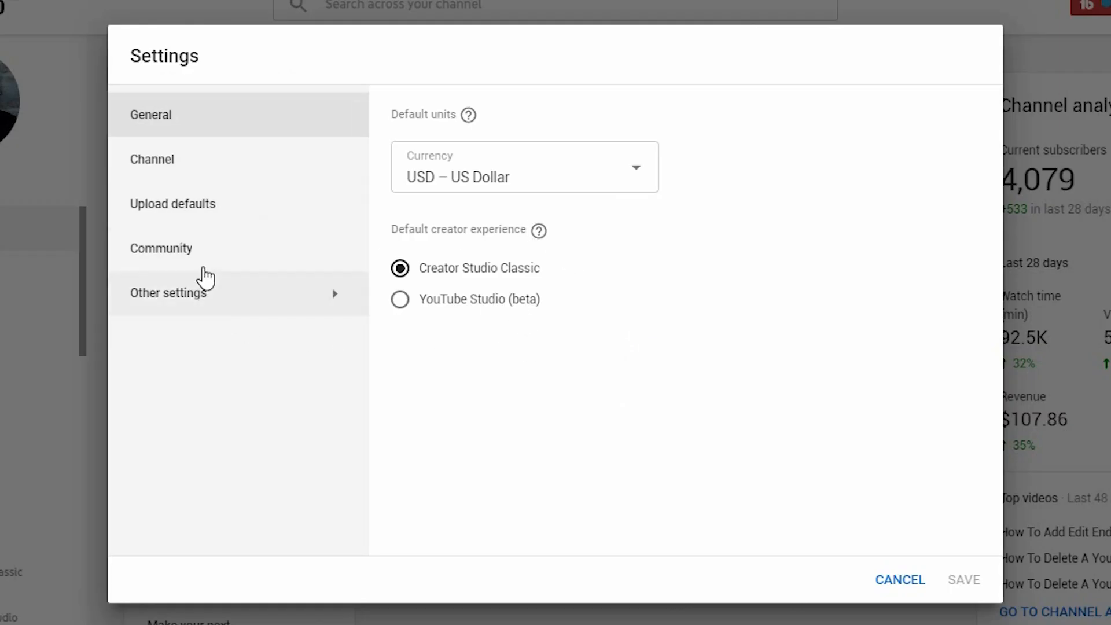
mouse_move(201, 212)
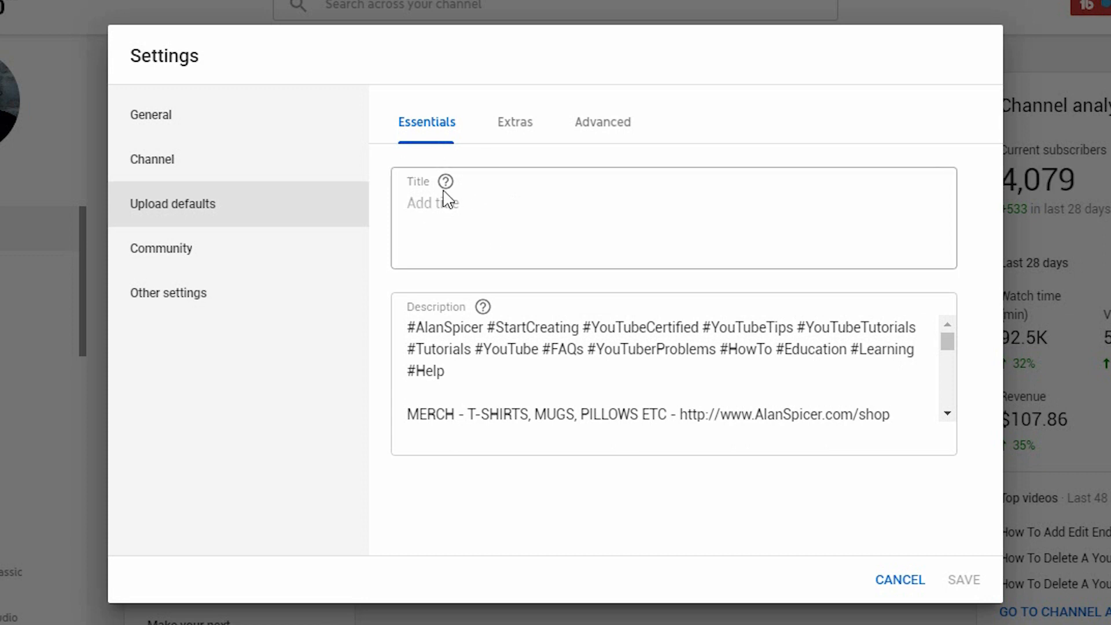
mouse_move(895, 372)
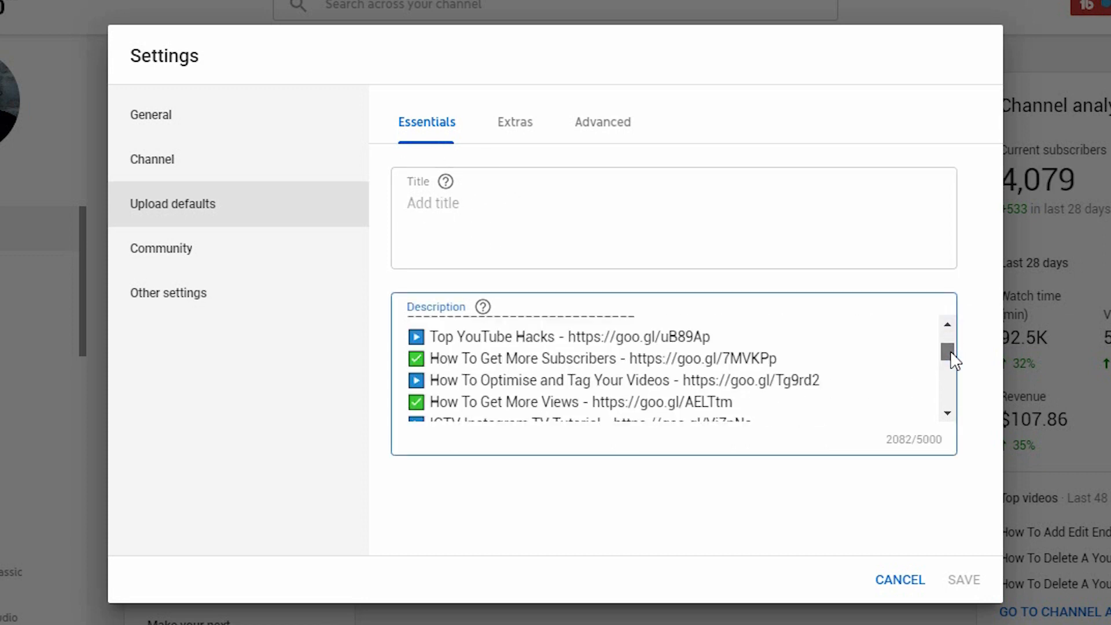
Scroll through the hashtag-and-links default description under Upload defaults
scroll(down, 3)
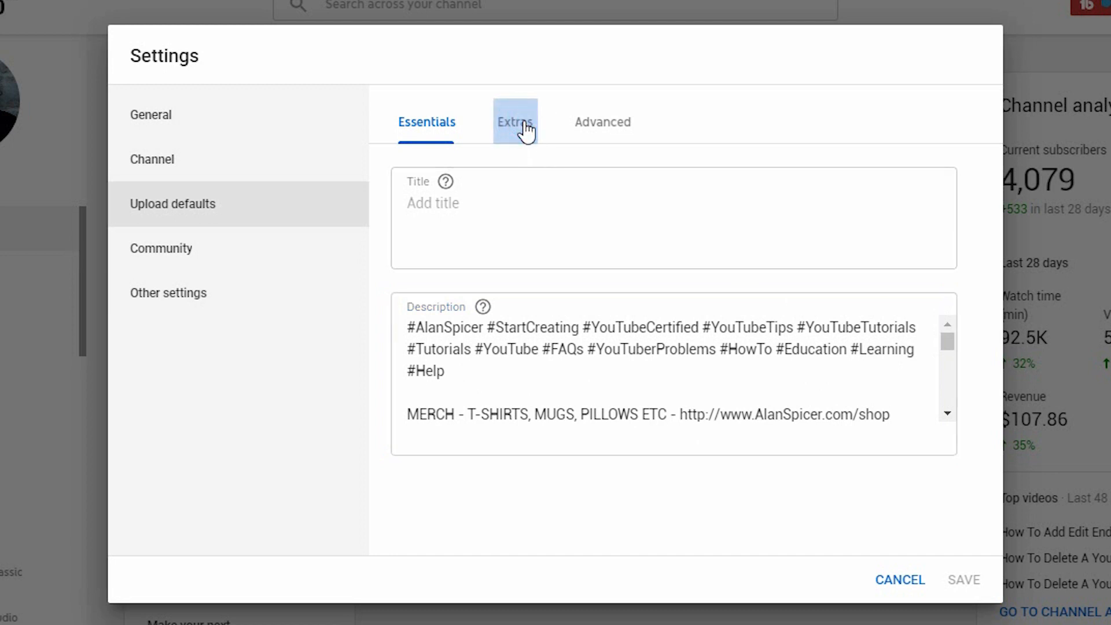
Show the five default upload tags, including asyt and startcreating, on the Extras tab
click(515, 122)
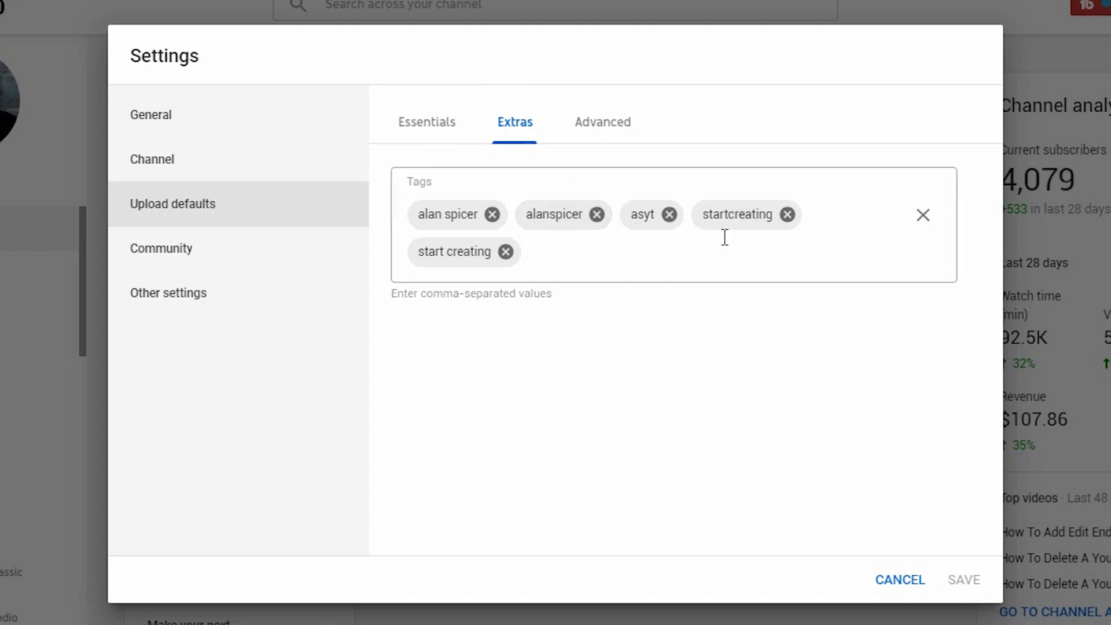
mouse_move(528, 222)
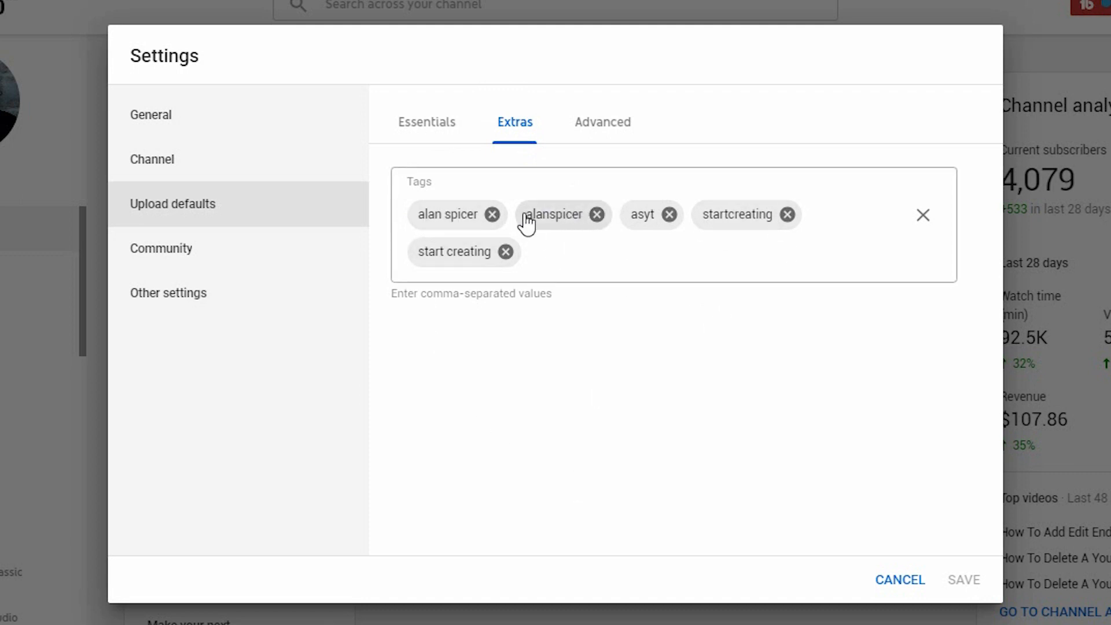
mouse_move(748, 284)
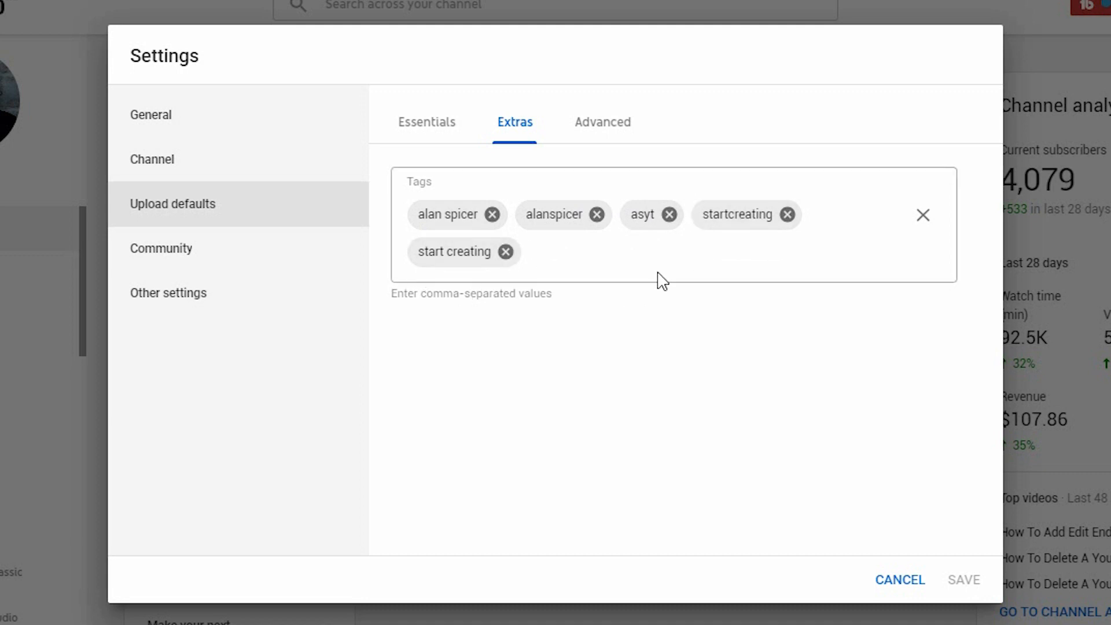
click(659, 253)
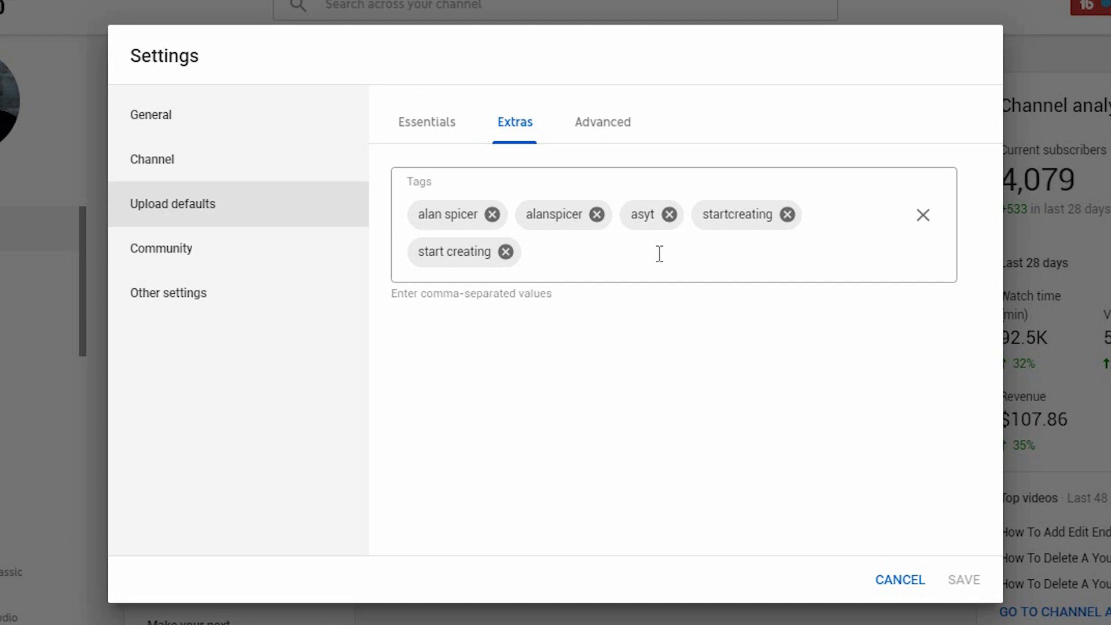
click(602, 122)
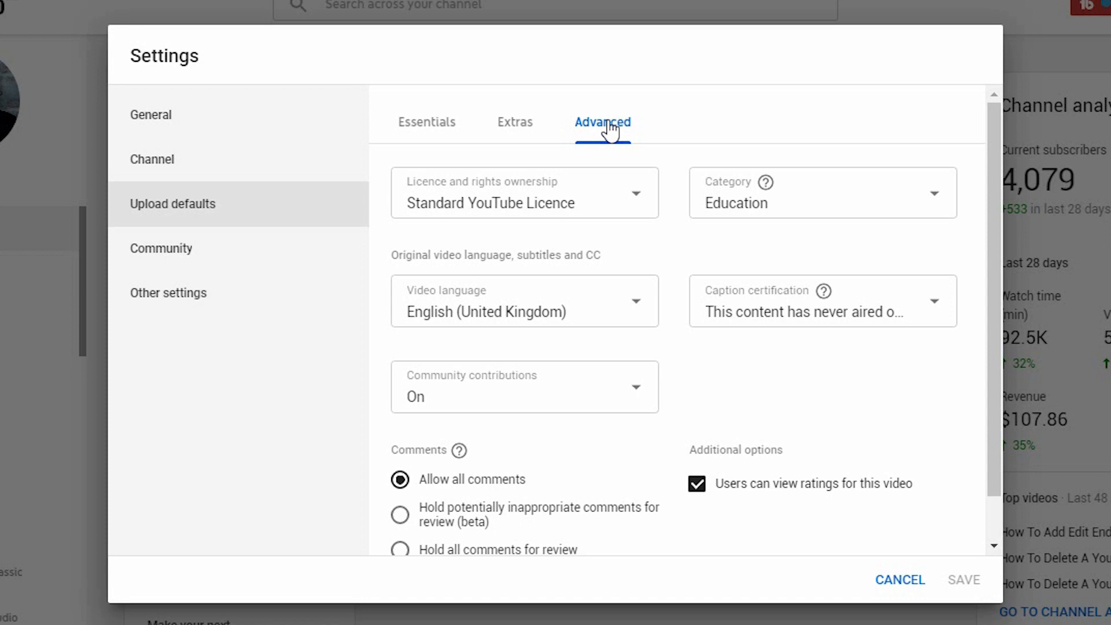
mouse_move(470, 183)
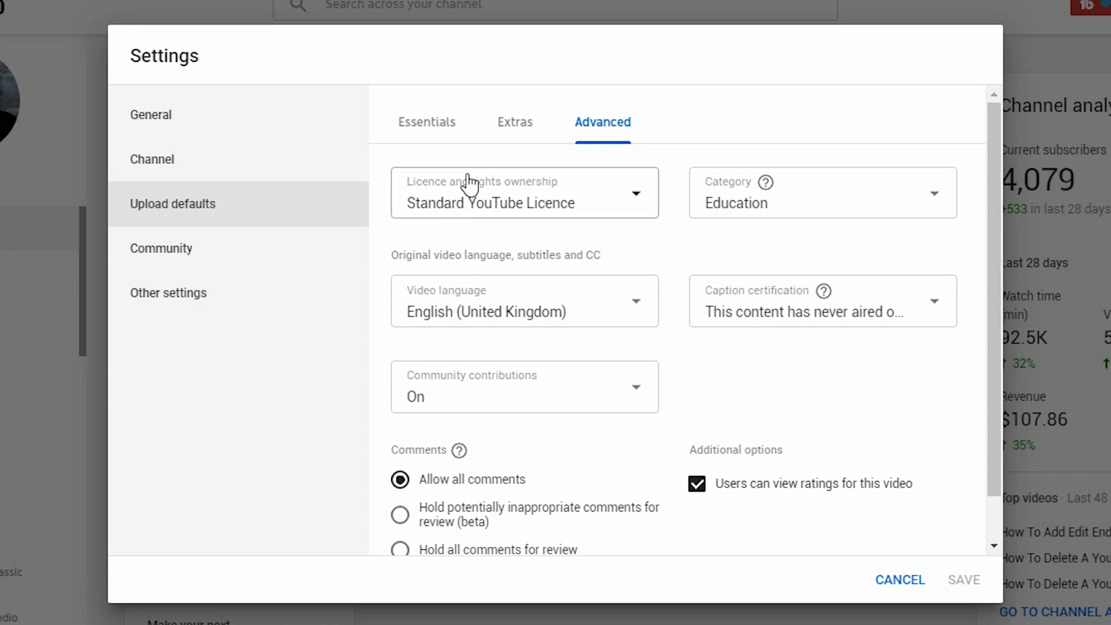
mouse_move(580, 361)
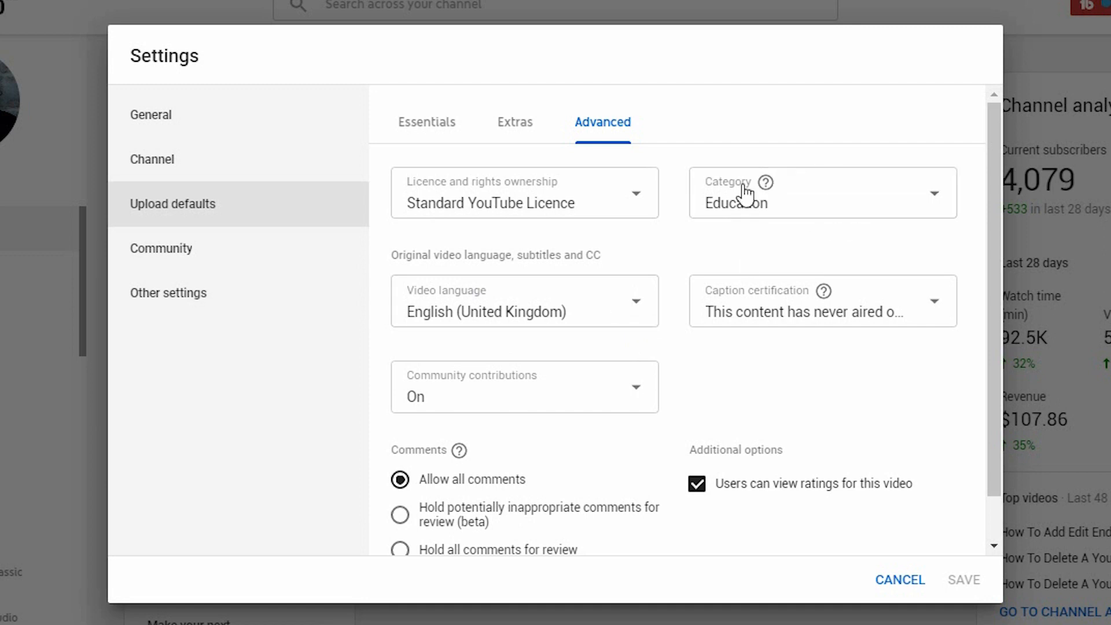
mouse_move(584, 390)
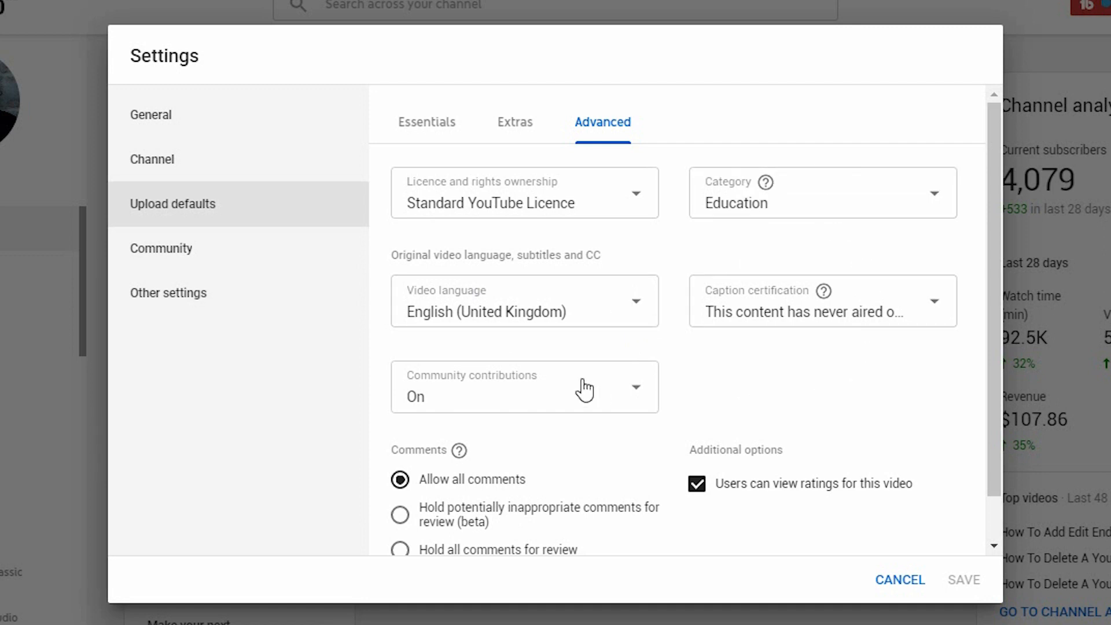
mouse_move(850, 468)
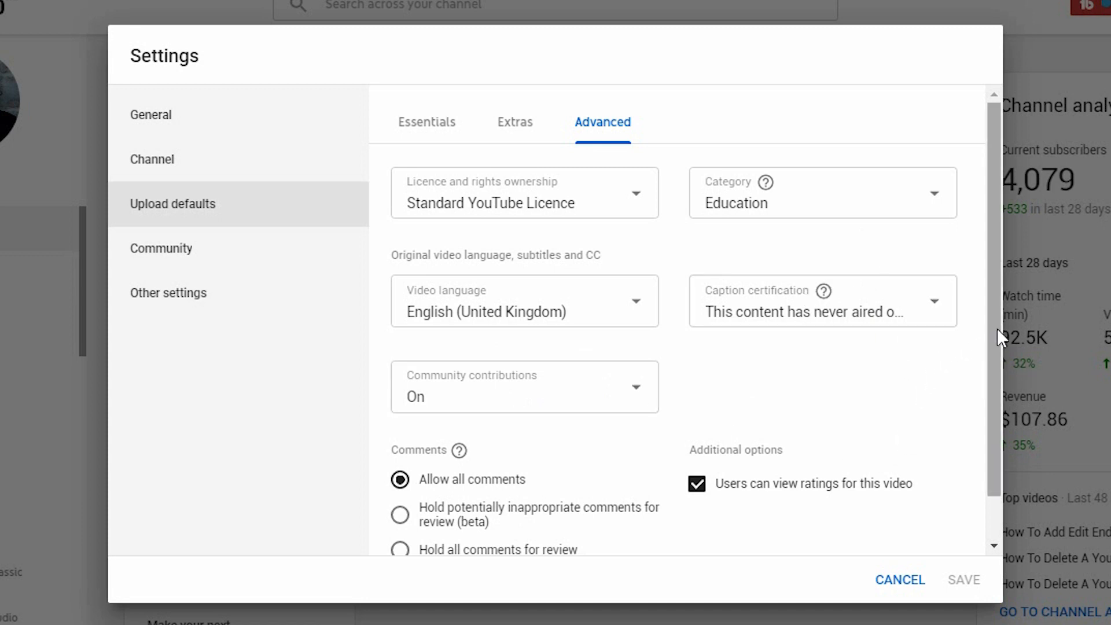
Scroll the advanced upload defaults to show all comments allowed and ratings visible
scroll(down, 3)
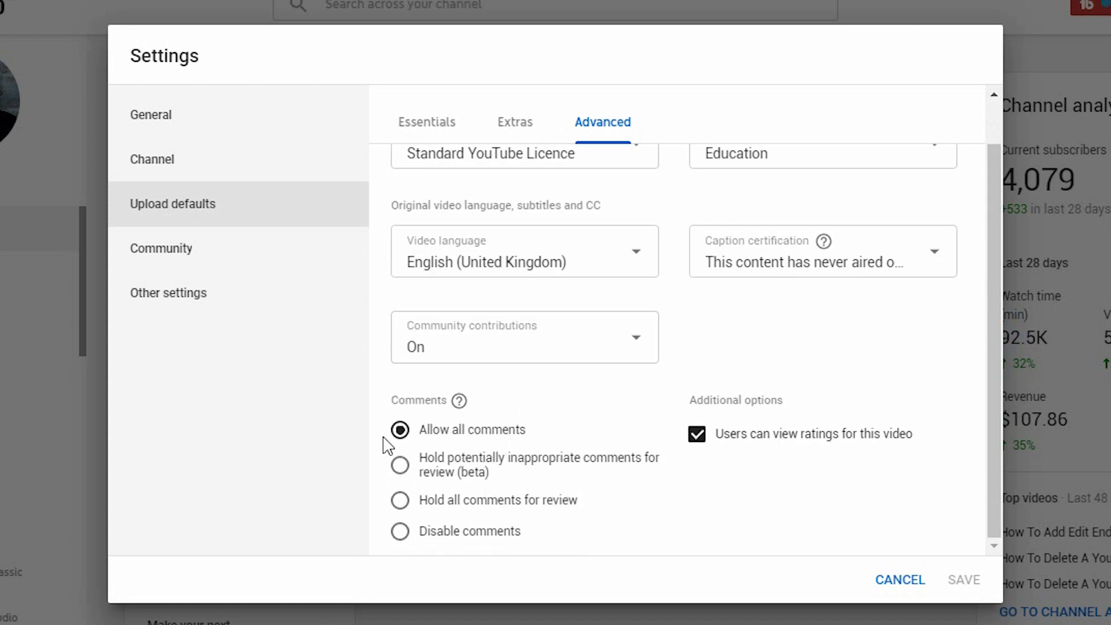
mouse_move(665, 473)
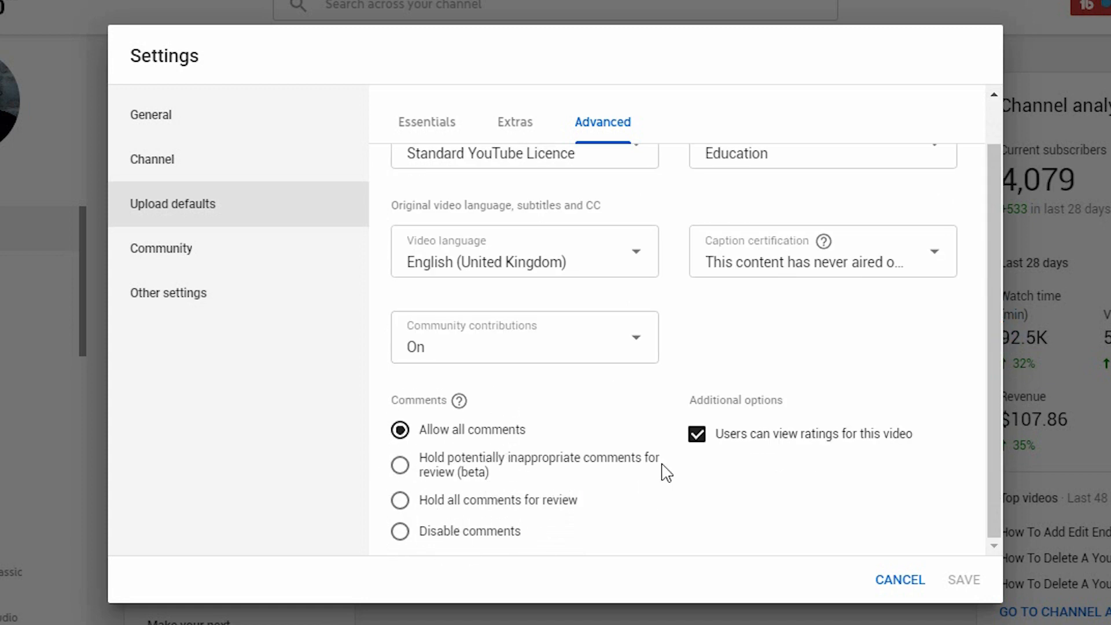
mouse_move(678, 494)
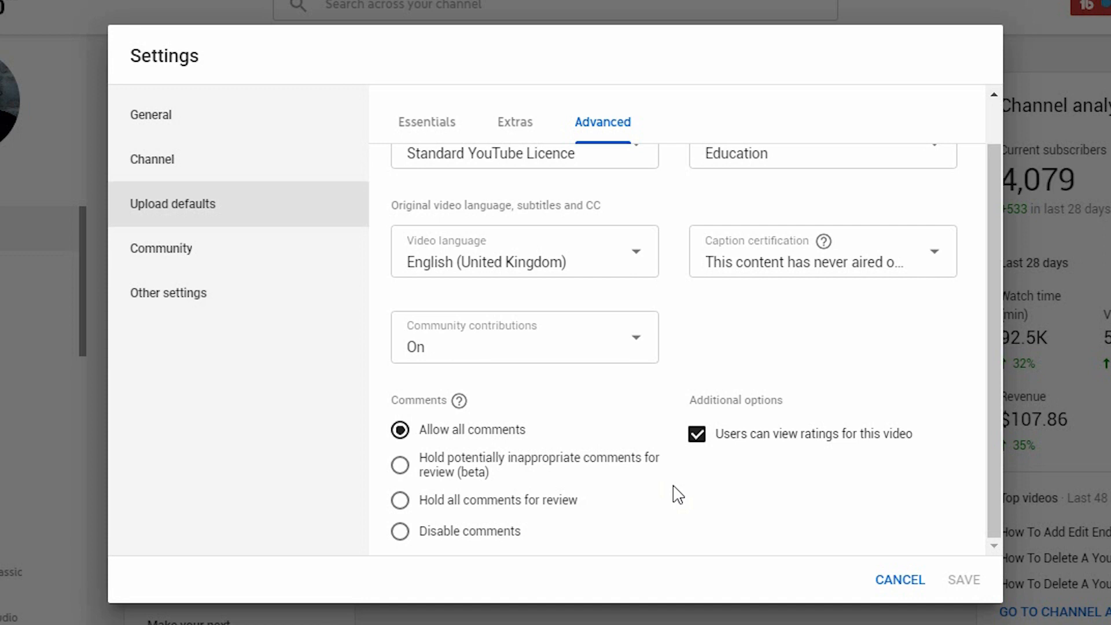
mouse_move(861, 477)
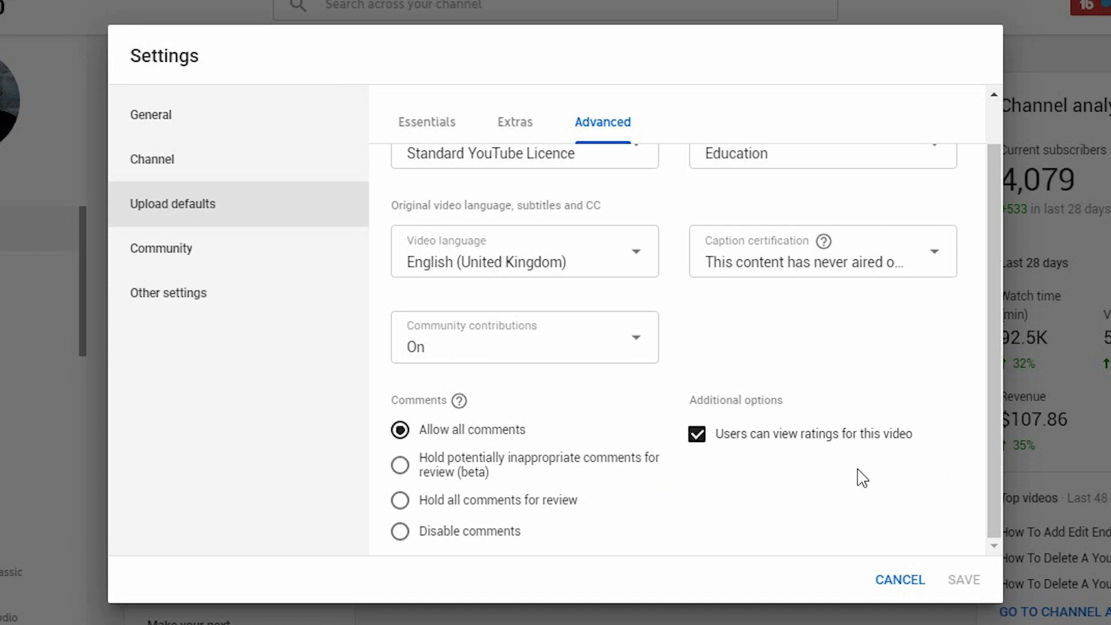
mouse_move(795, 521)
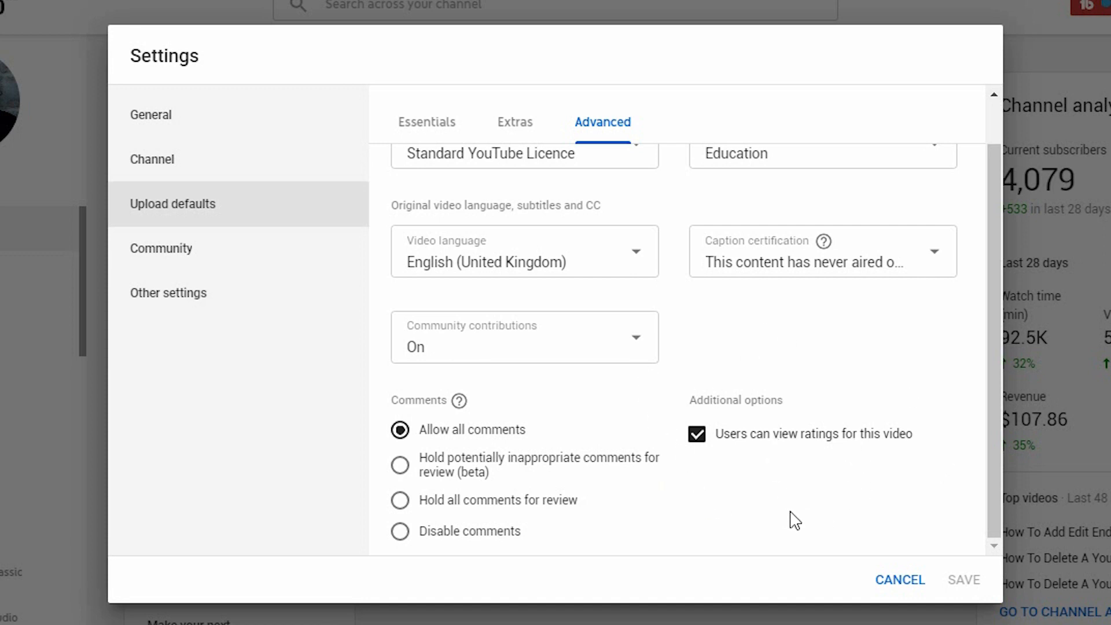